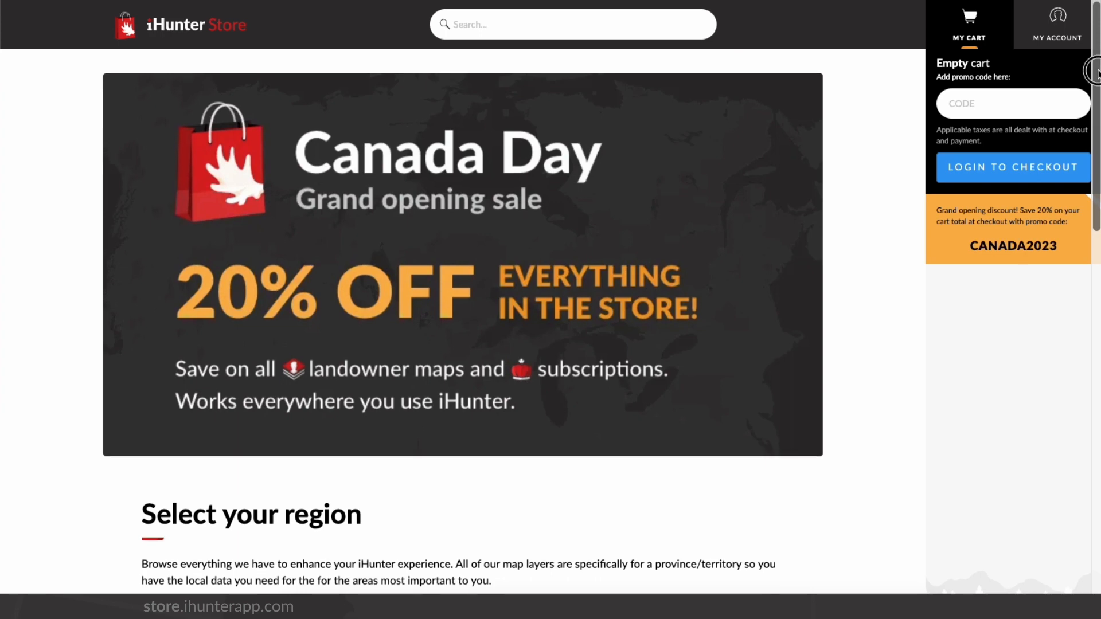
# - Start signing in to the store account from My Account
pyautogui.scroll(-3)
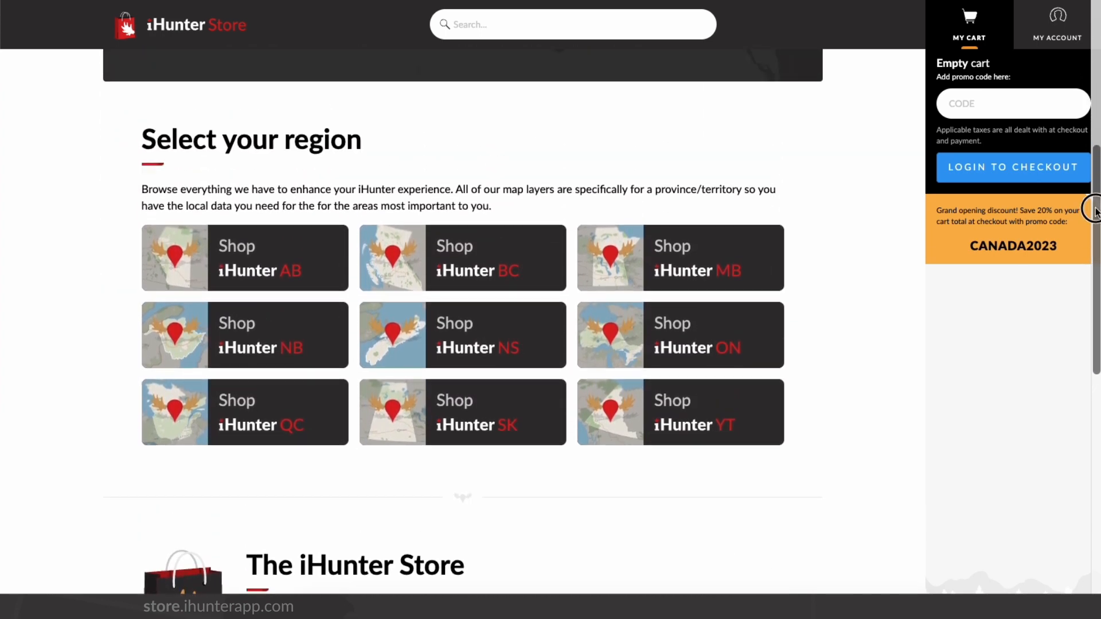
pyautogui.scroll(3)
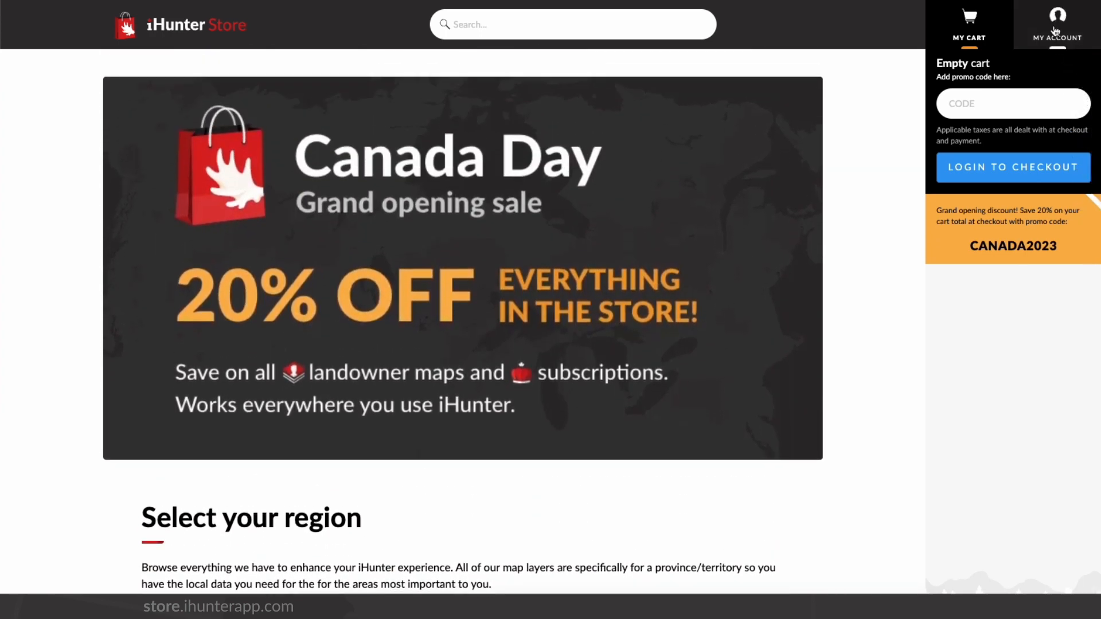
pyautogui.click(1013, 167)
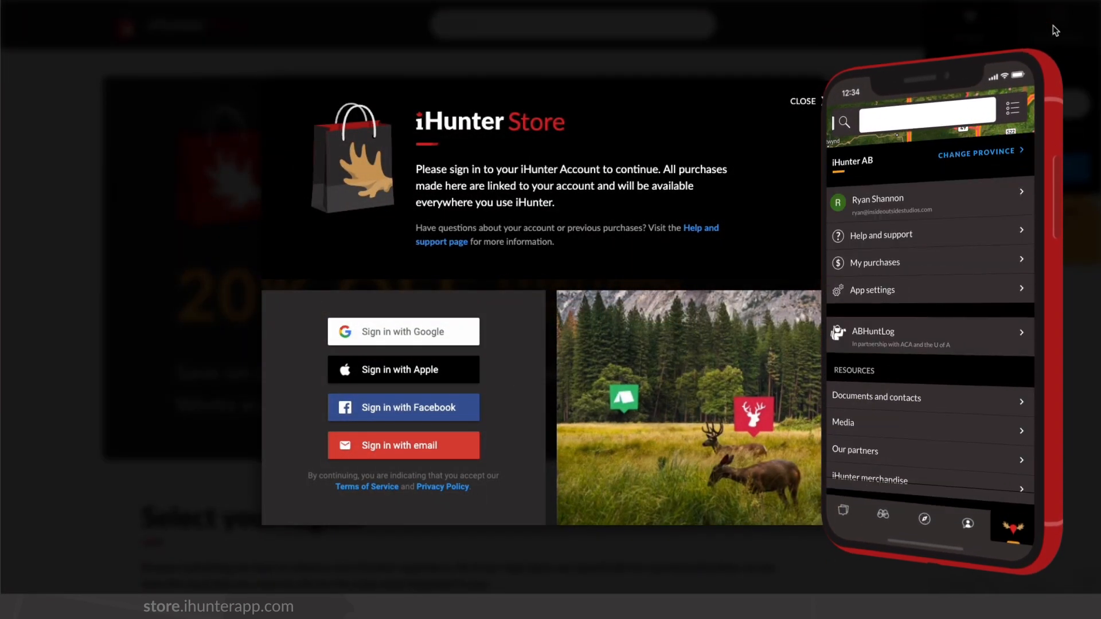
pyautogui.click(928, 204)
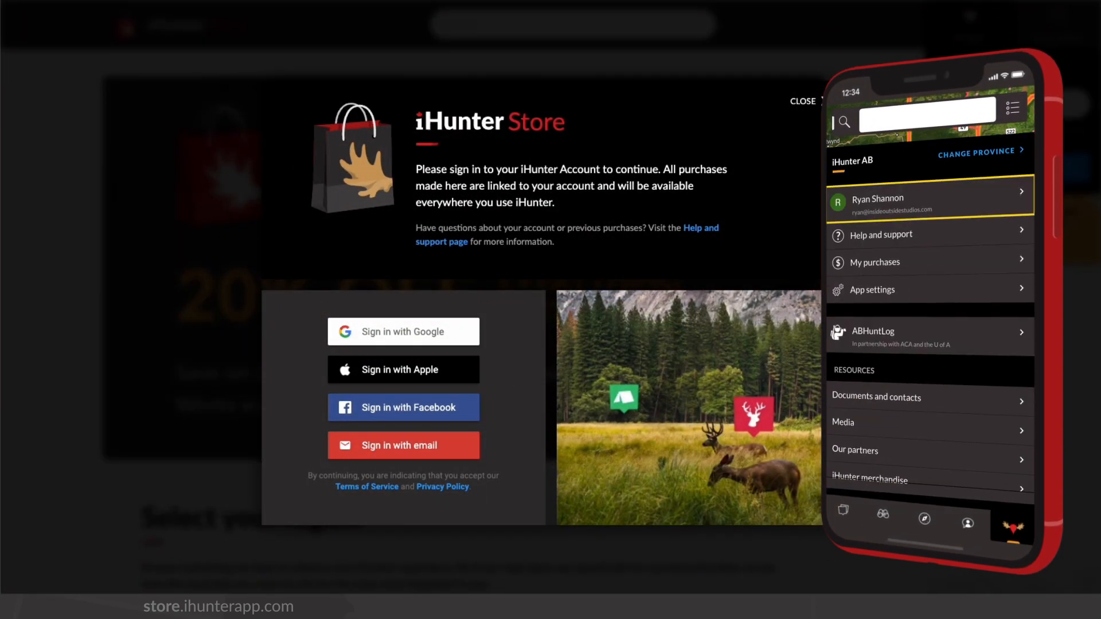
pyautogui.click(926, 204)
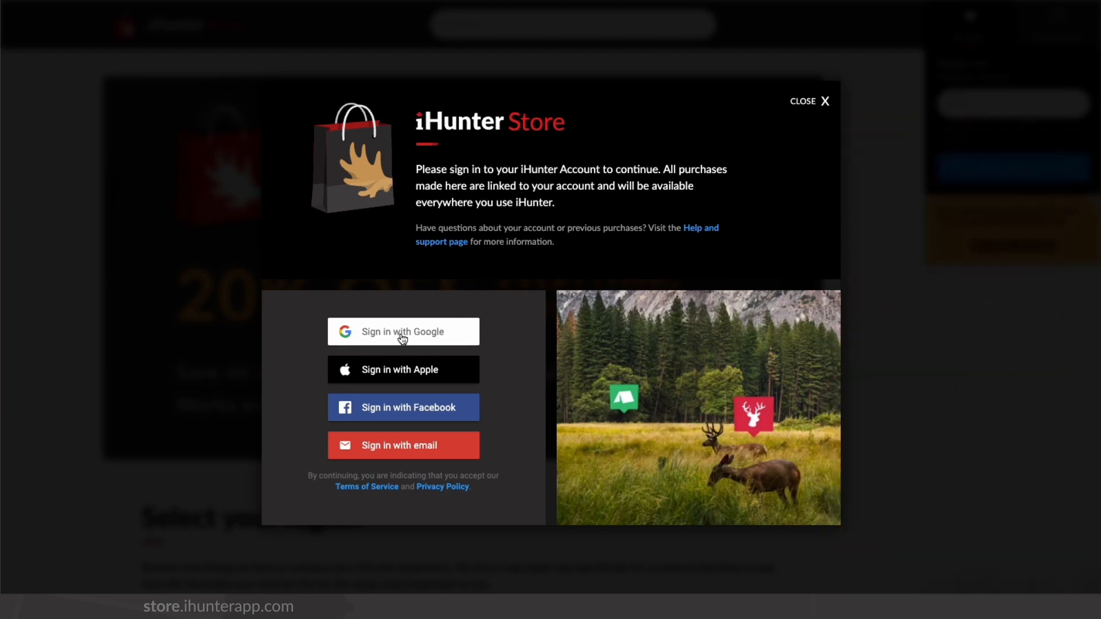
# - Sign in with the Google account and confirm it on the welcome screen
pyautogui.click(403, 332)
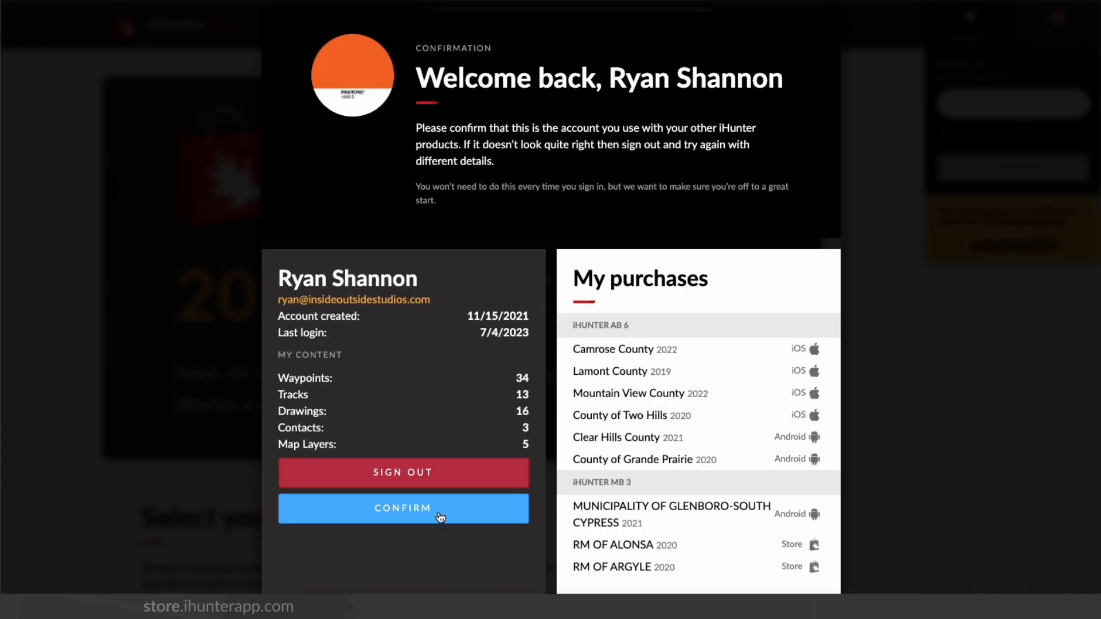
pyautogui.click(402, 508)
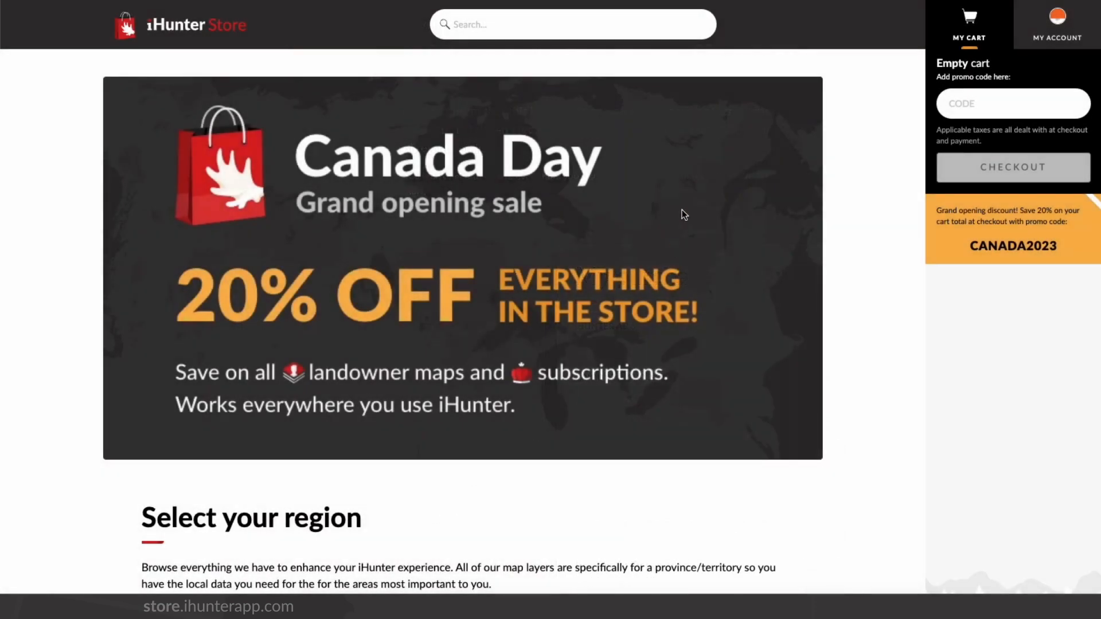
# - Scroll the Shop iHunter AB page down to the priced county landowner map list
pyautogui.scroll(-3)
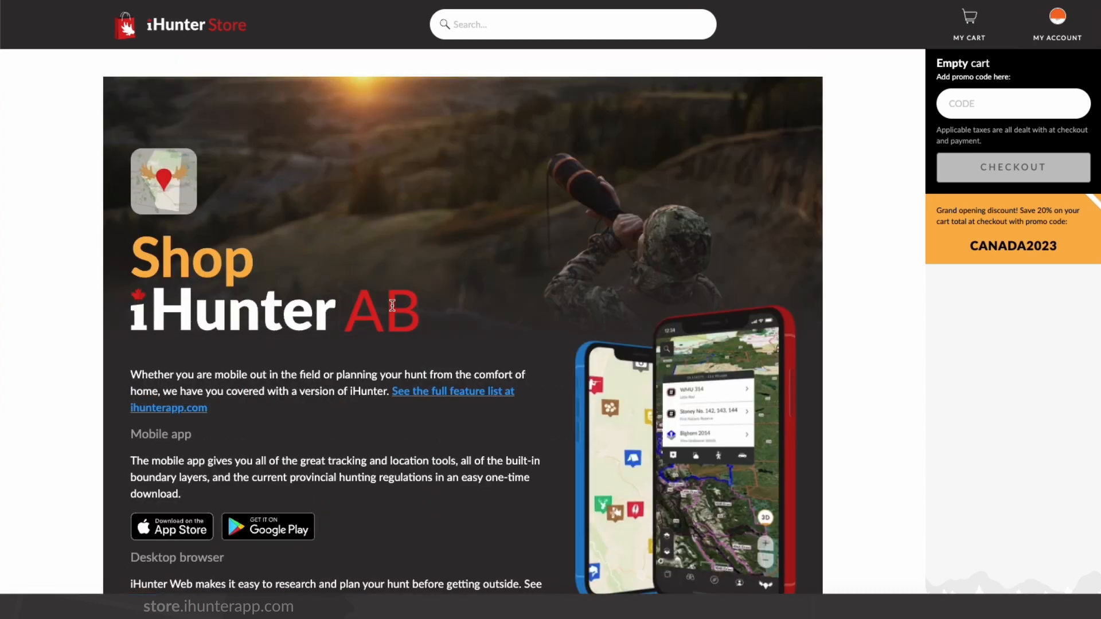
pyautogui.scroll(-3)
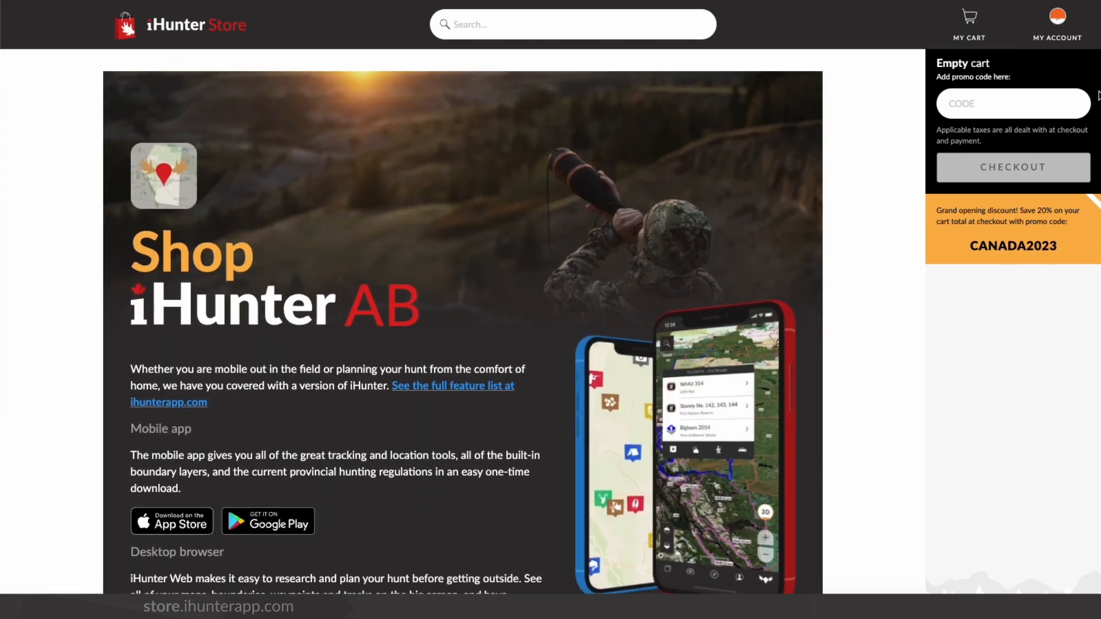
pyautogui.scroll(-3)
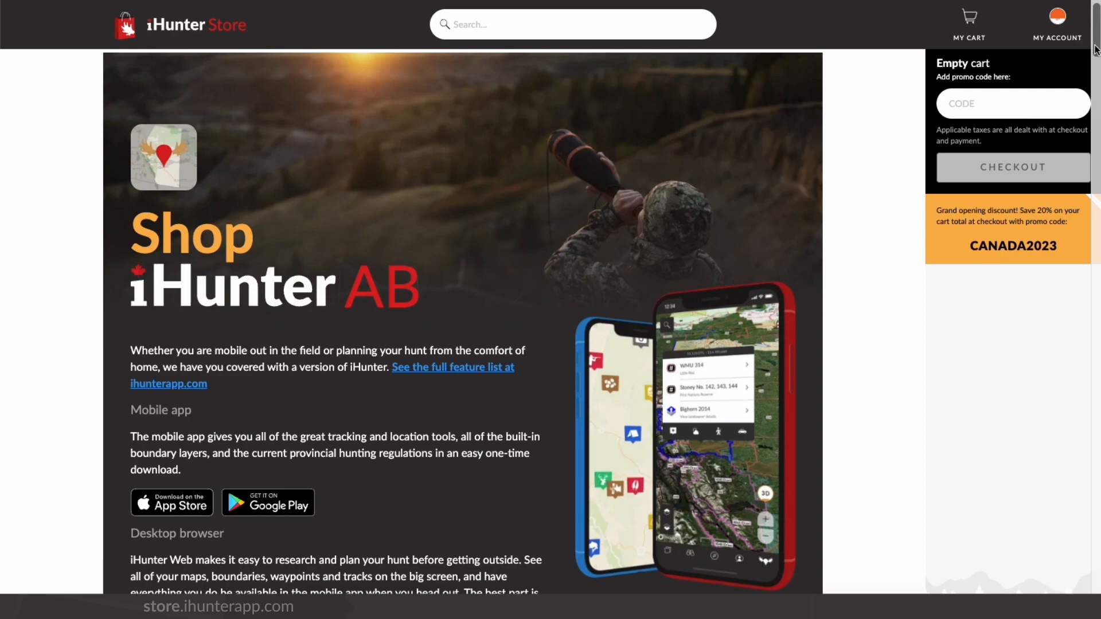
pyautogui.scroll(-3)
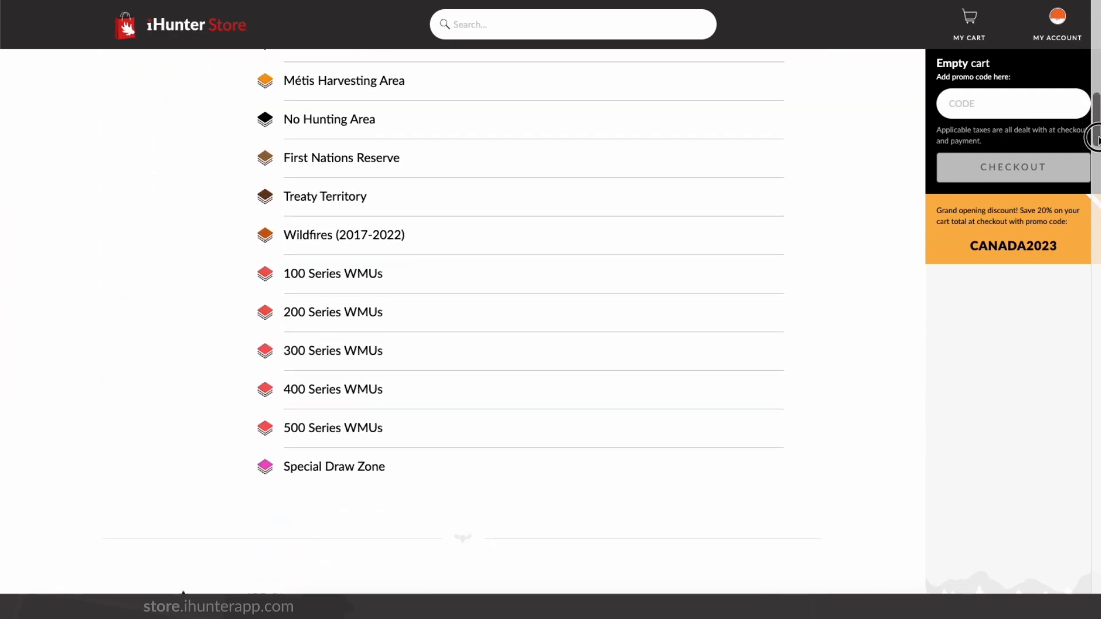
pyautogui.scroll(-3)
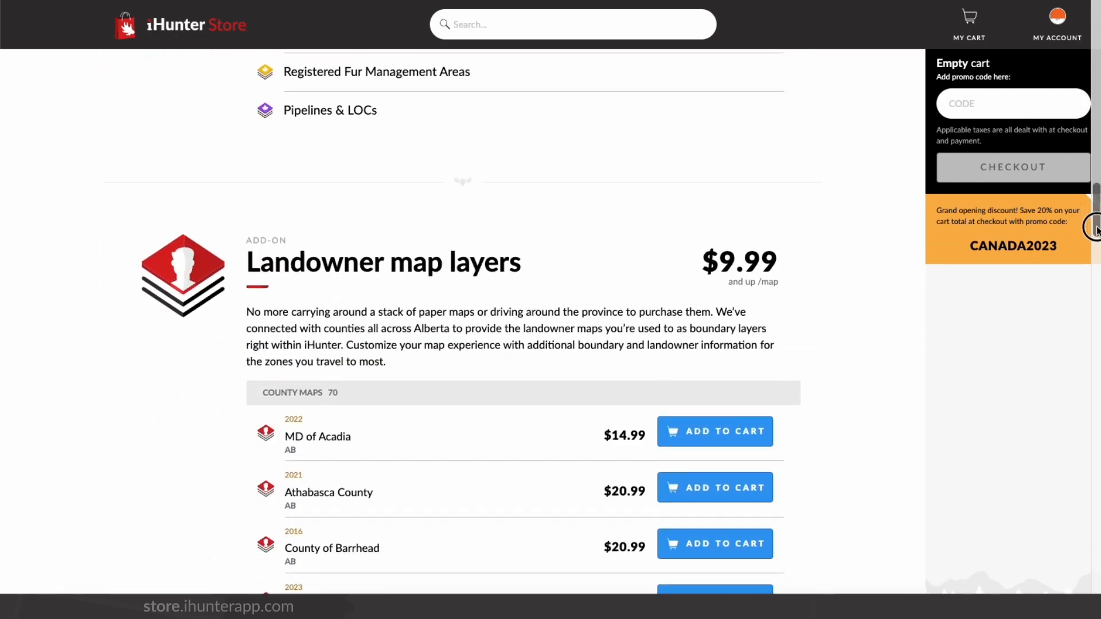
pyautogui.scroll(-3)
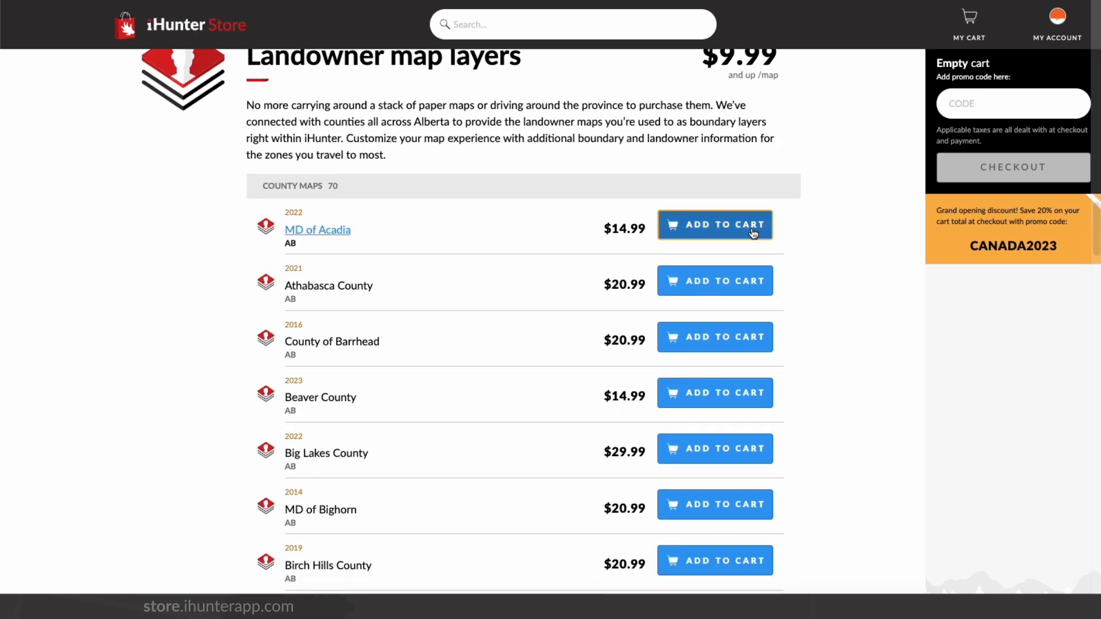
# - Add the MD of Acadia 2022 landowner map to the cart and view its details
pyautogui.click(715, 224)
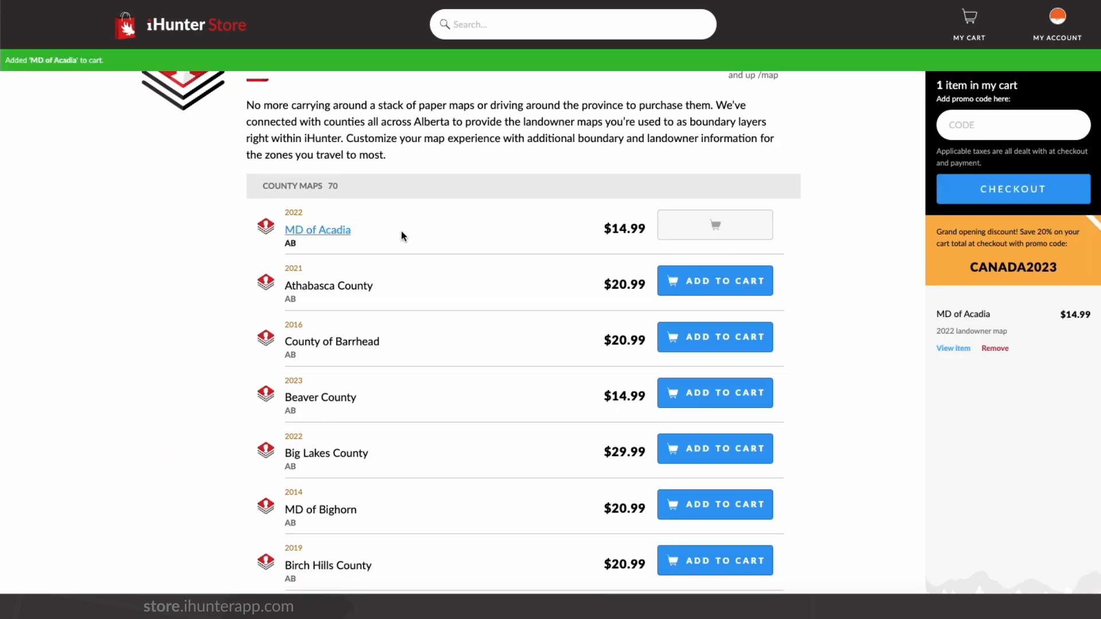
pyautogui.click(317, 229)
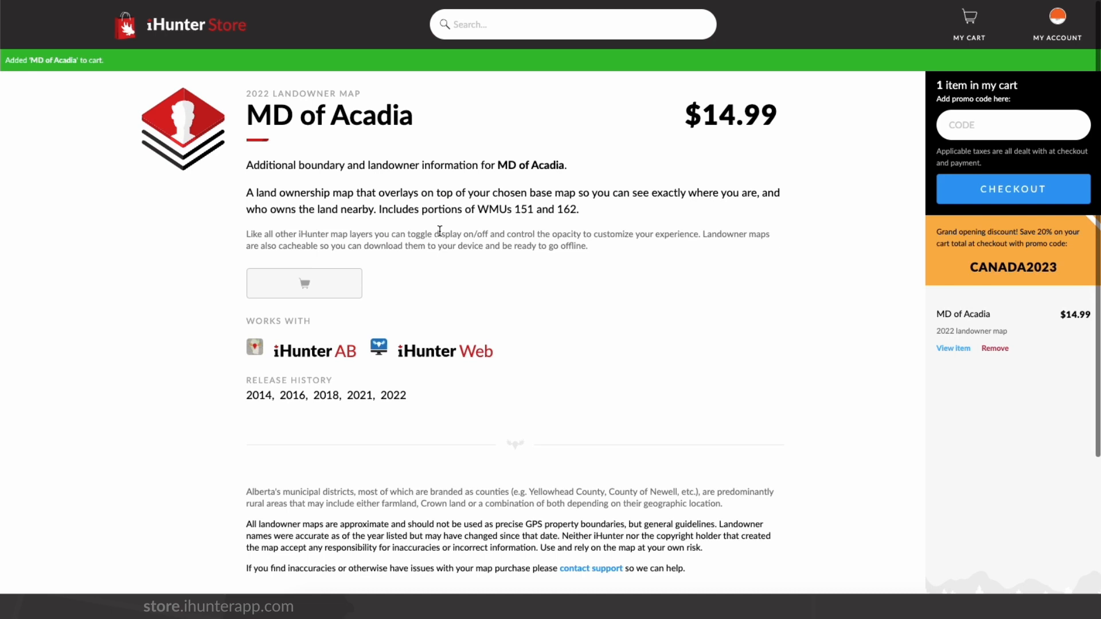
pyautogui.scroll(-3)
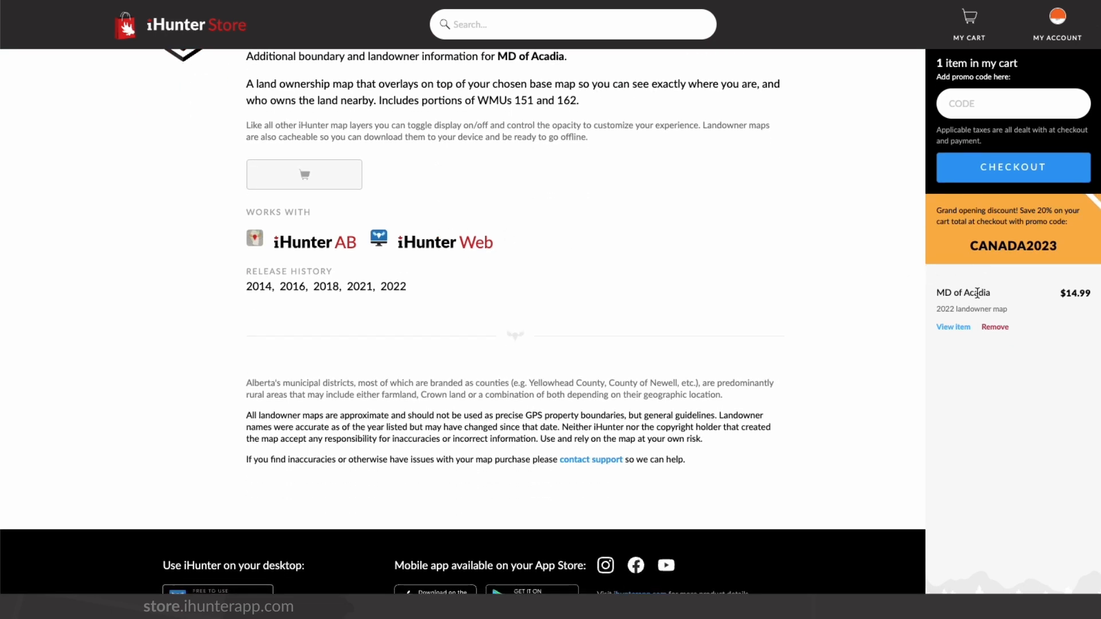
pyautogui.moveTo(996, 327)
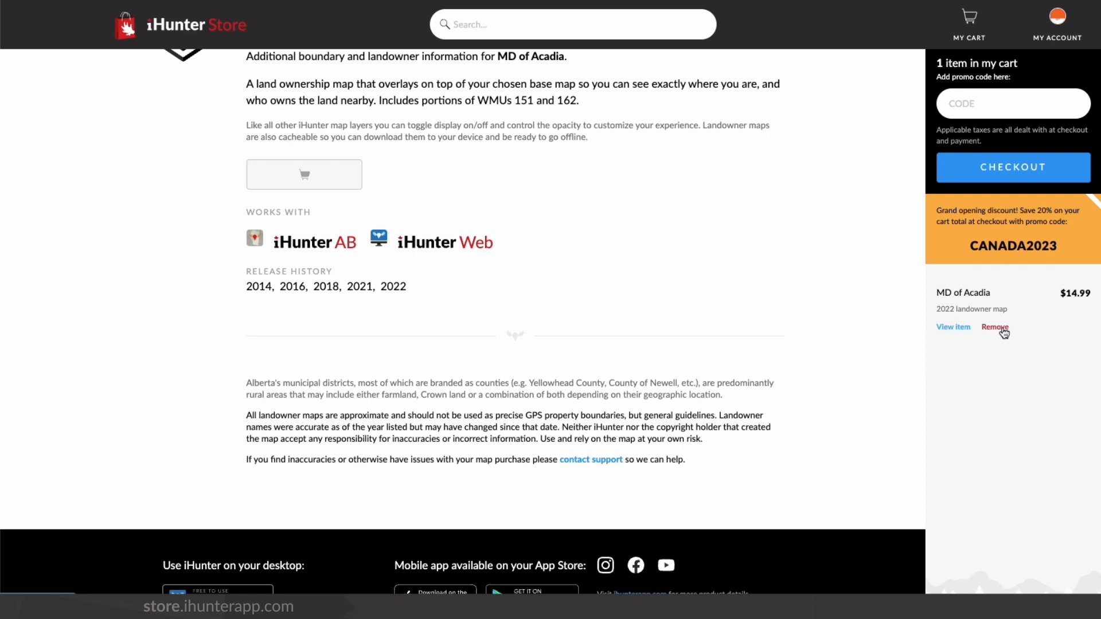
# - Remove the MD of Acadia map from the cart, then add it back at $14.99
pyautogui.click(994, 327)
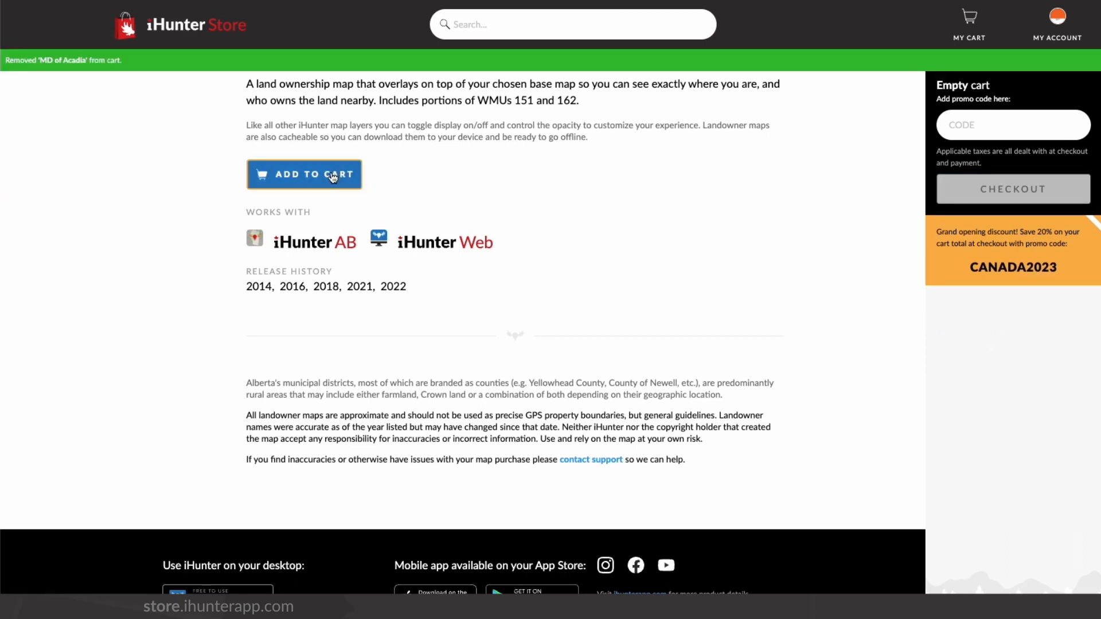
pyautogui.click(304, 174)
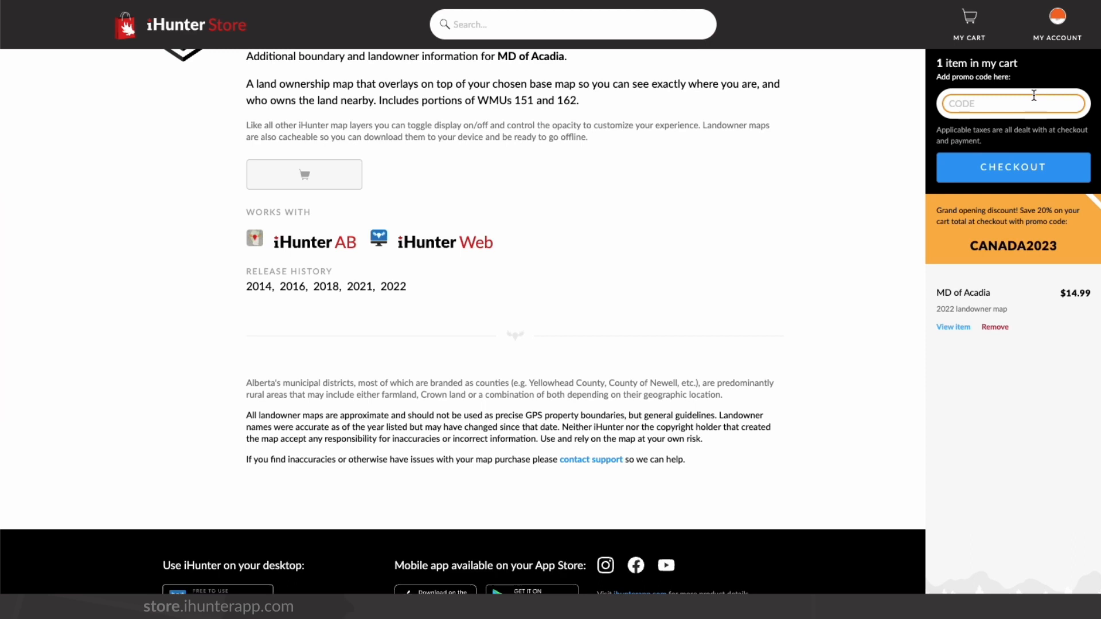
# - Enter the promo code CANADA2023 in the cart
pyautogui.write('CANADA')
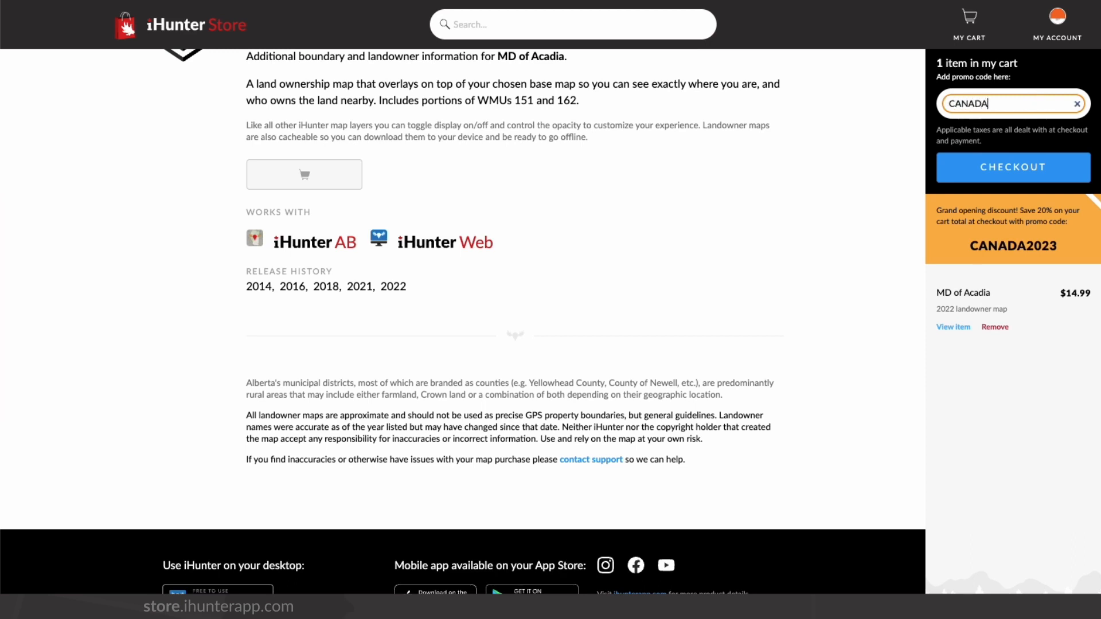
pyautogui.write('2023')
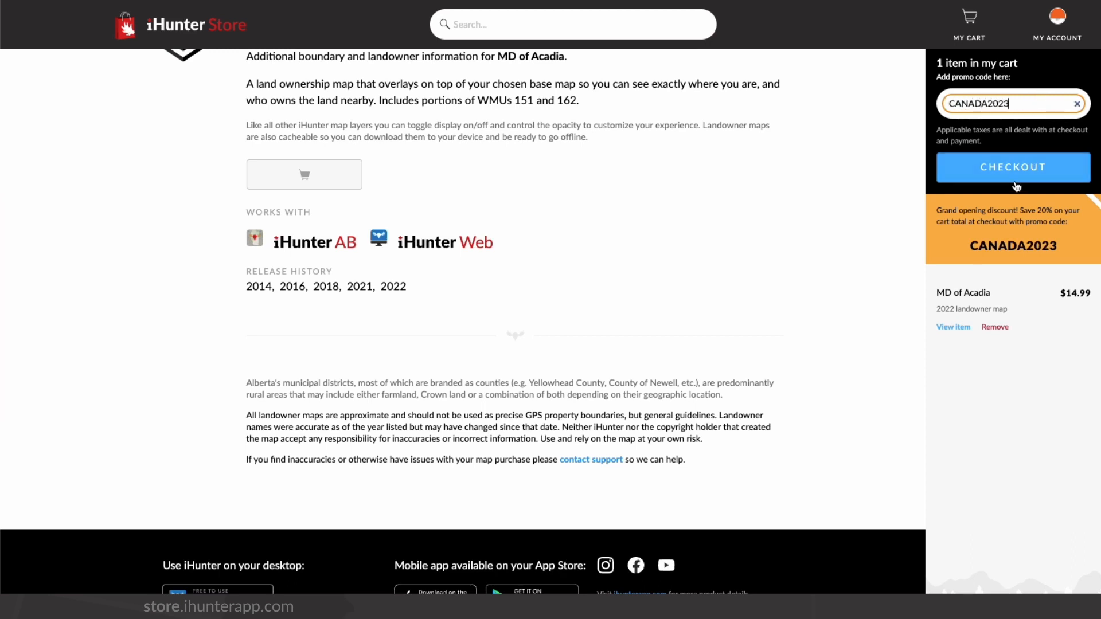
pyautogui.moveTo(1056, 28)
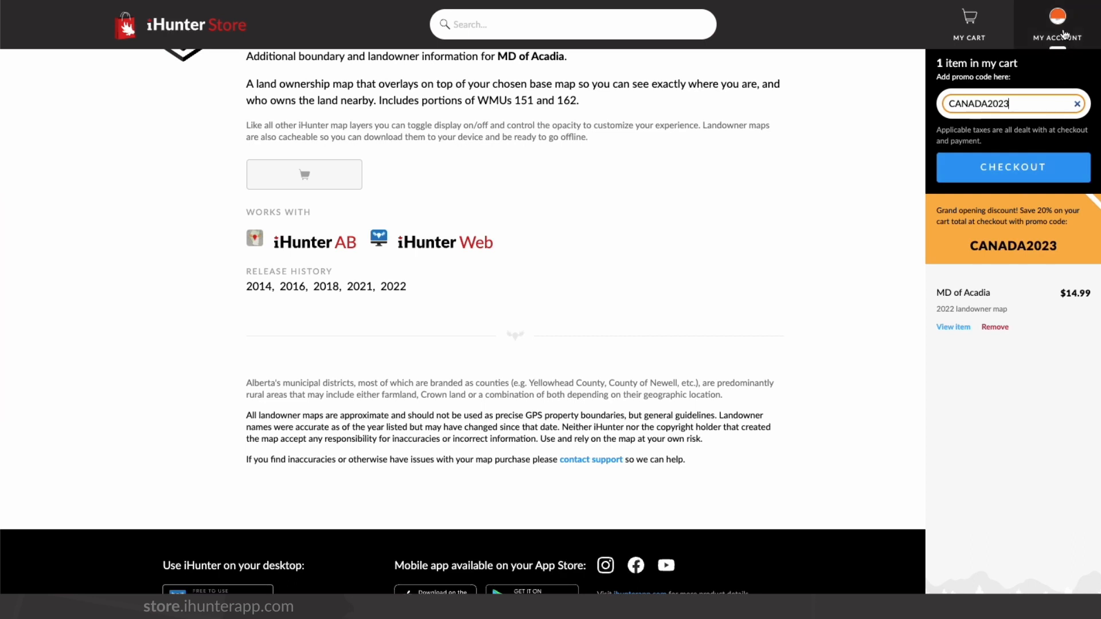
# - Go to the Map updates page from the account options
pyautogui.click(1056, 24)
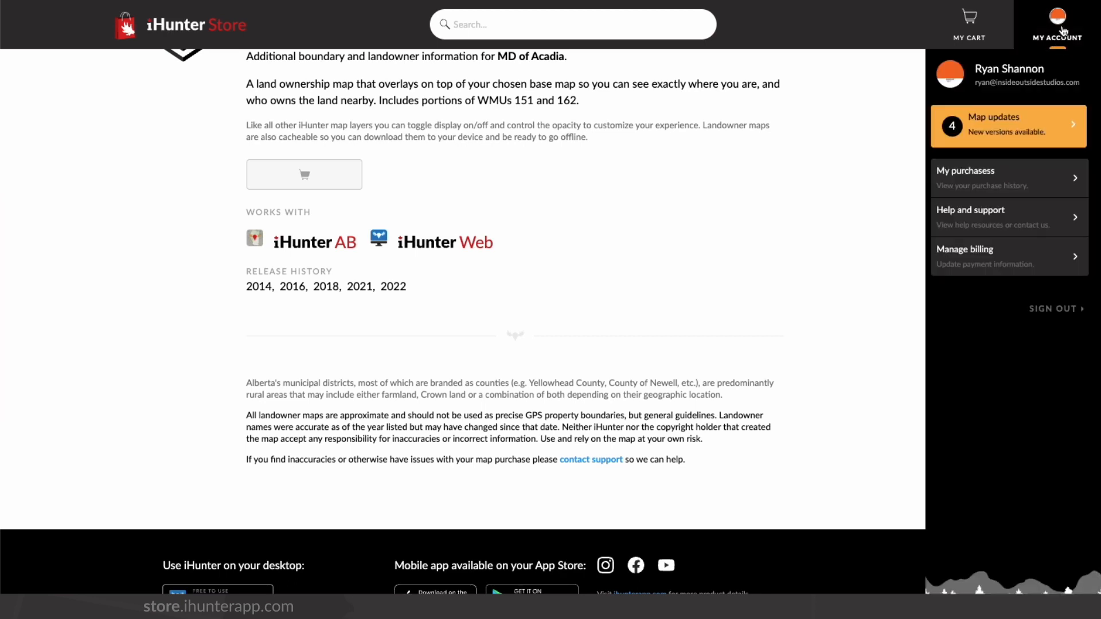
pyautogui.moveTo(1053, 71)
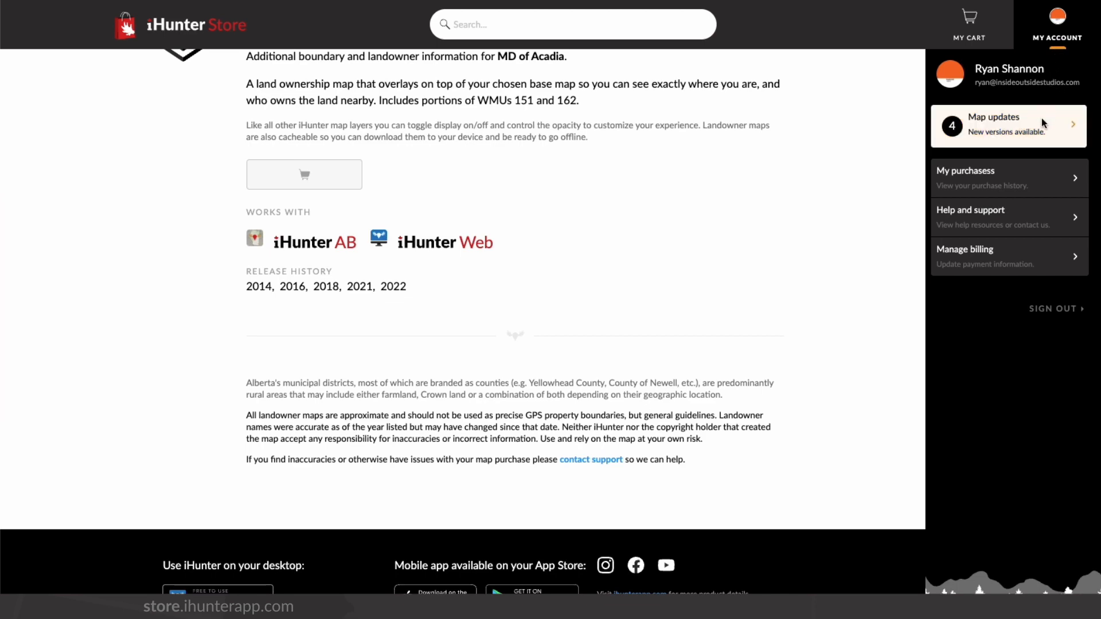
pyautogui.click(1008, 126)
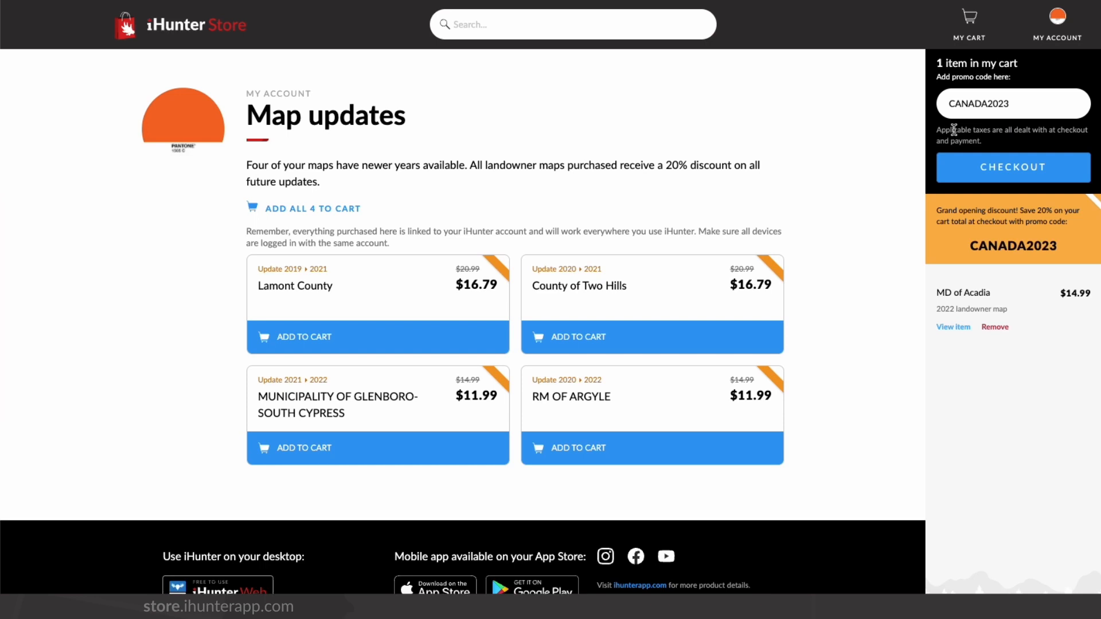
pyautogui.moveTo(886, 137)
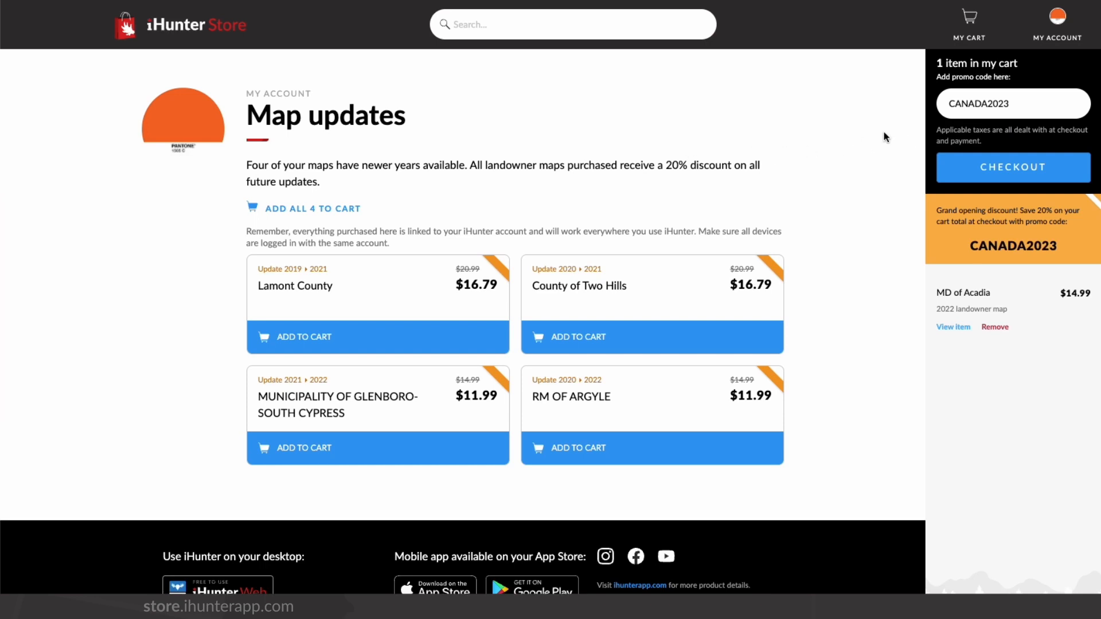
# - View the My purchases history, then reopen the account options
pyautogui.click(1056, 24)
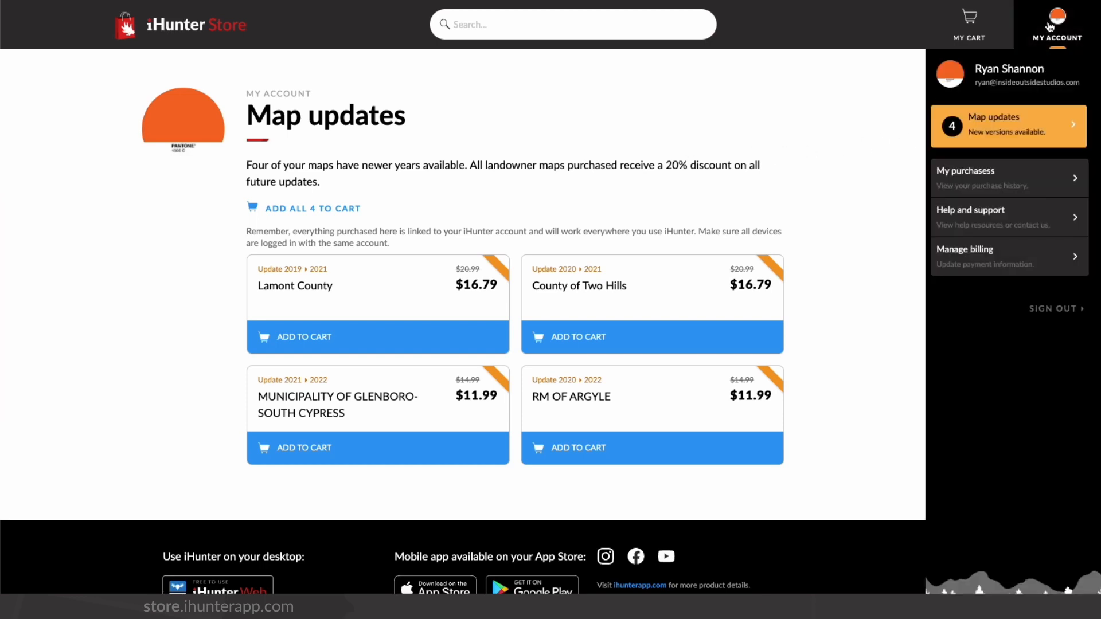
pyautogui.moveTo(1009, 185)
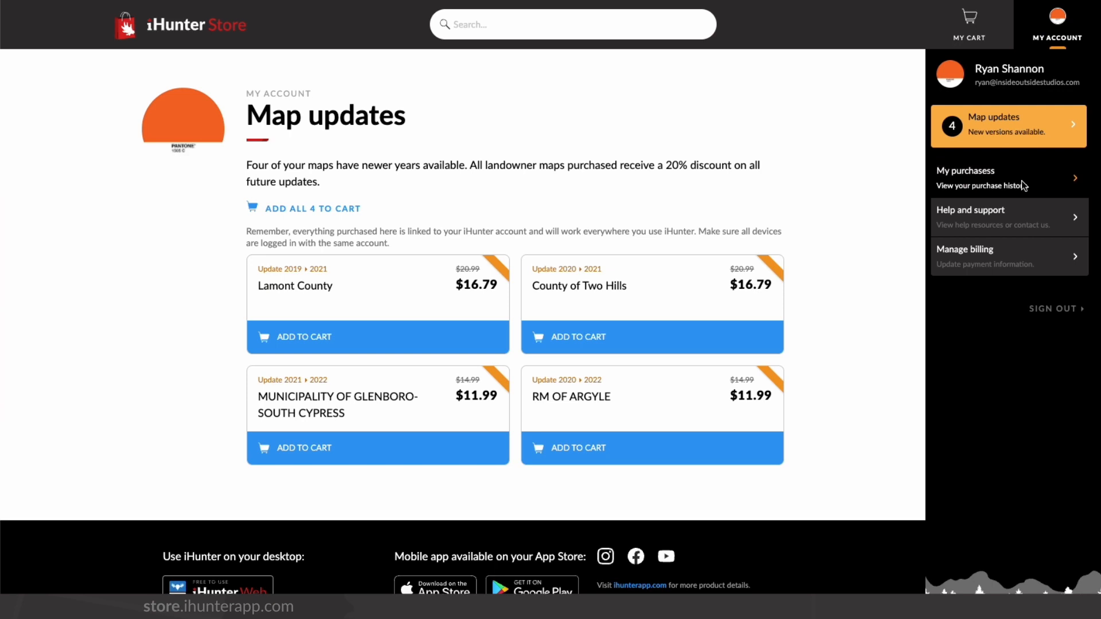
pyautogui.click(1005, 178)
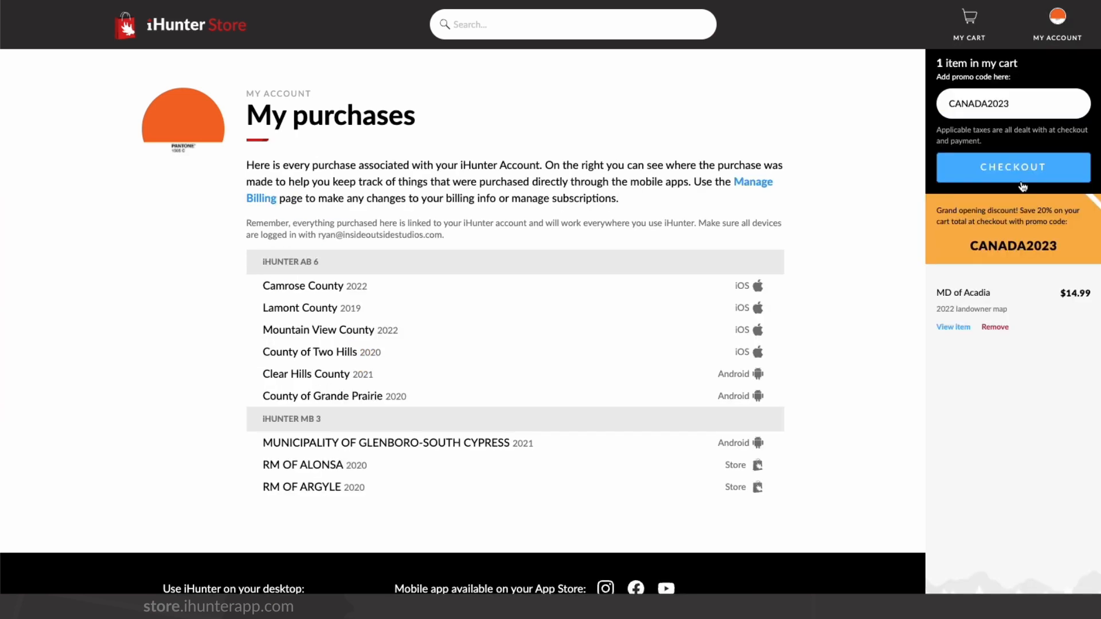
pyautogui.moveTo(901, 170)
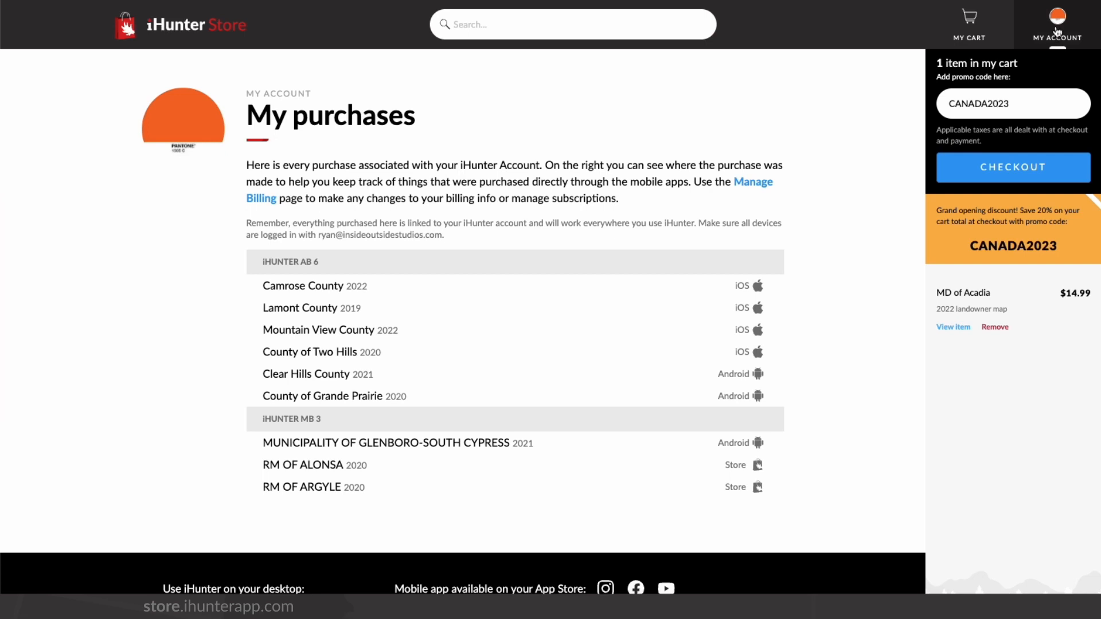
pyautogui.click(1056, 24)
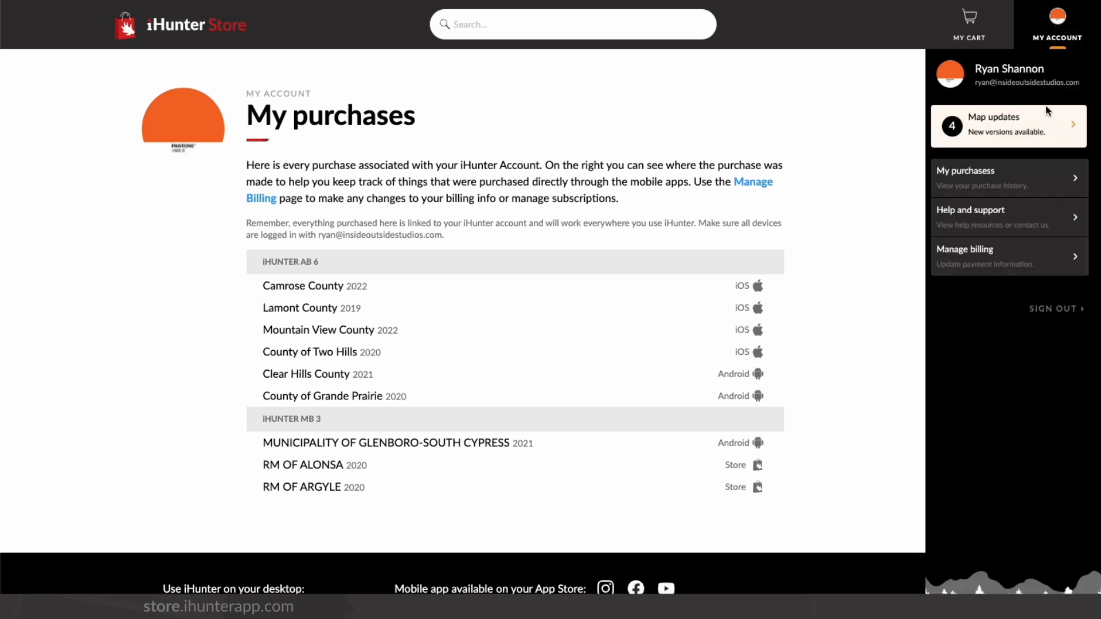
pyautogui.moveTo(1028, 259)
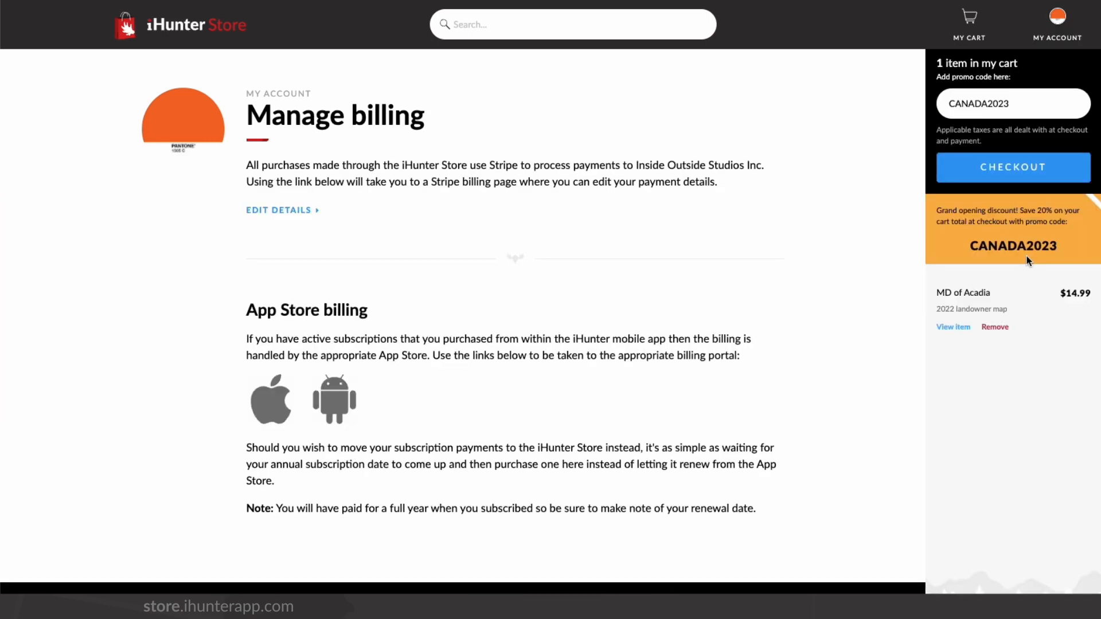
pyautogui.moveTo(885, 242)
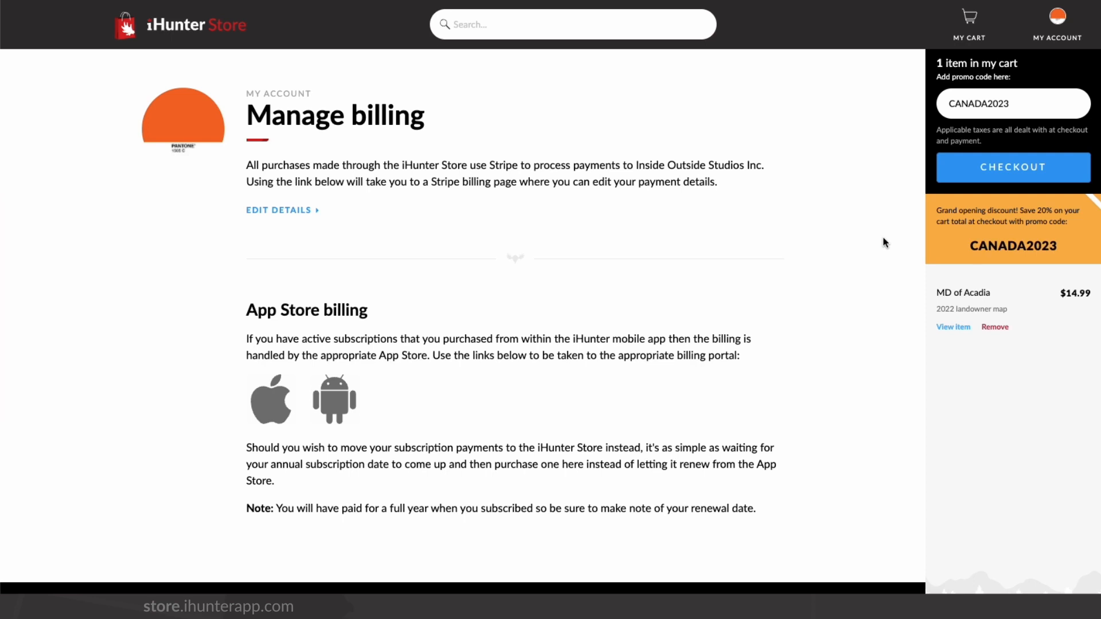
pyautogui.moveTo(125, 27)
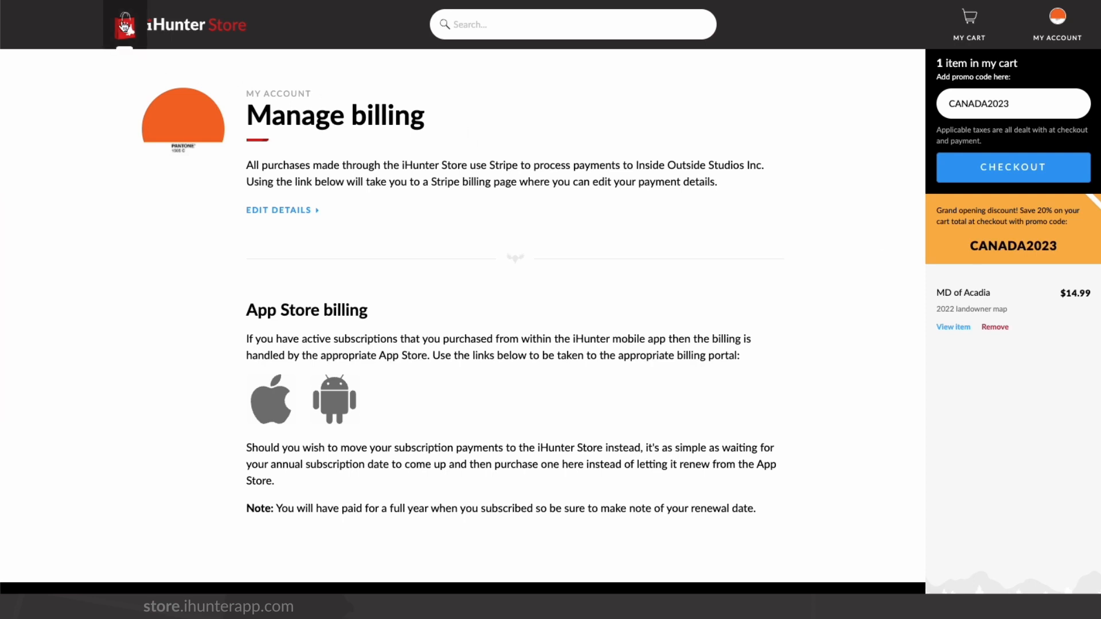